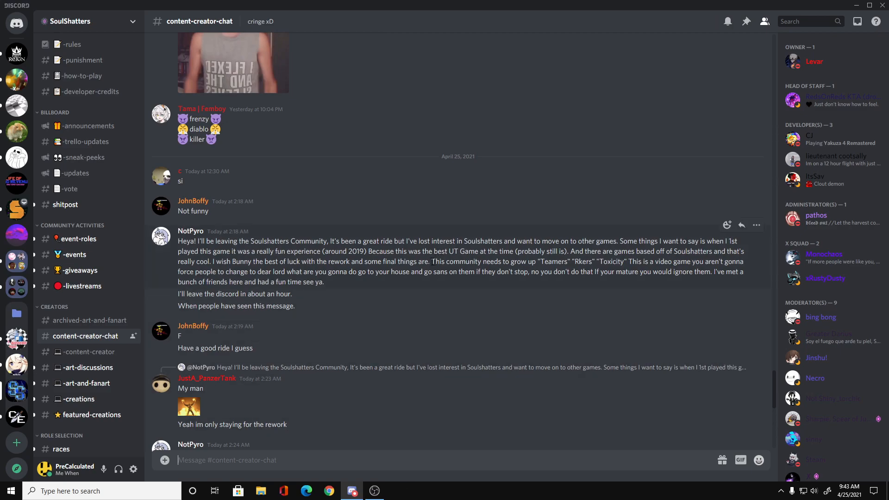
drag(433, 261, 552, 261)
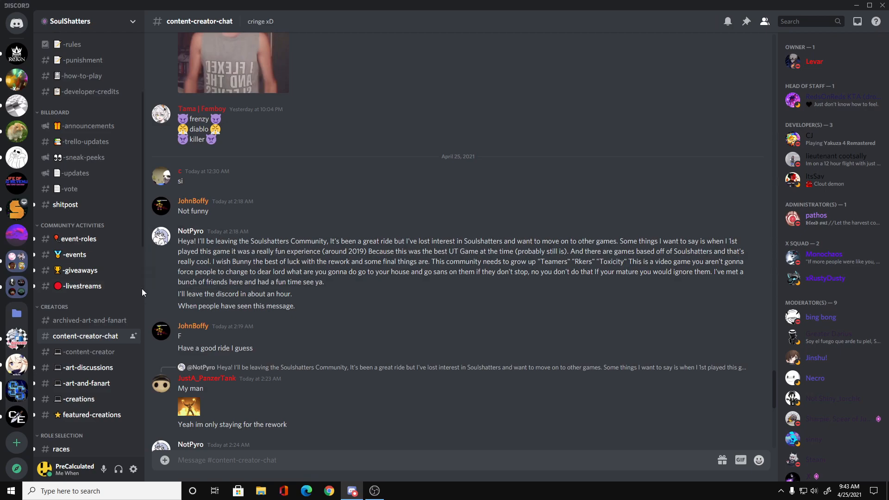
mouse_move(139, 302)
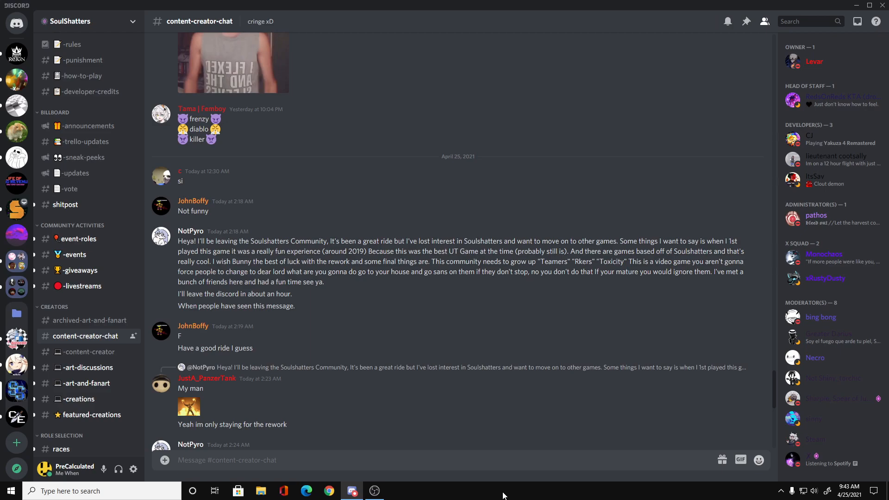
mouse_move(354, 435)
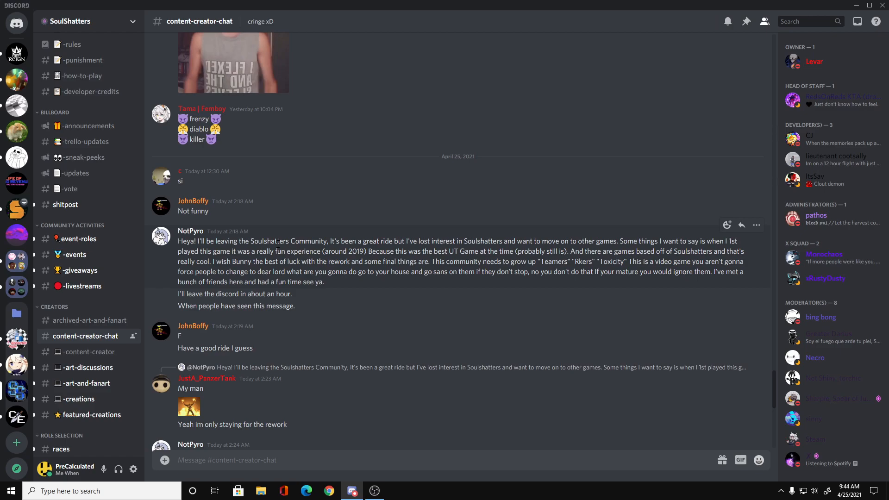
mouse_move(426, 335)
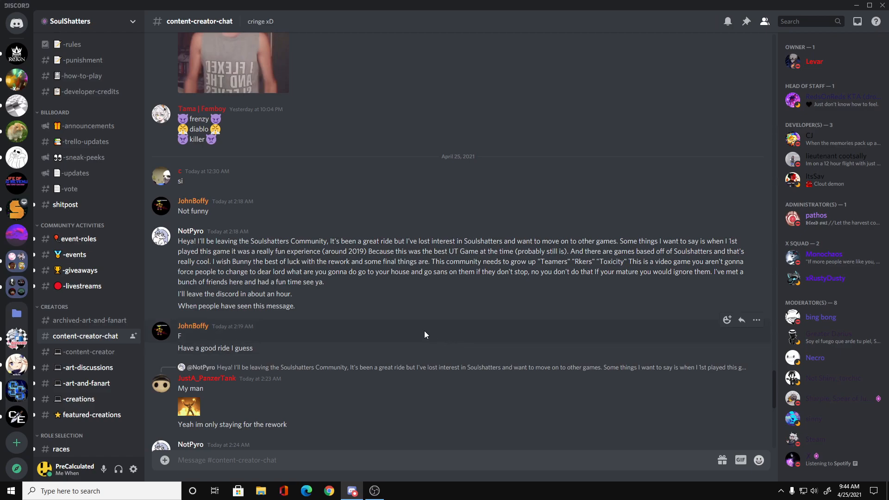
mouse_move(396, 319)
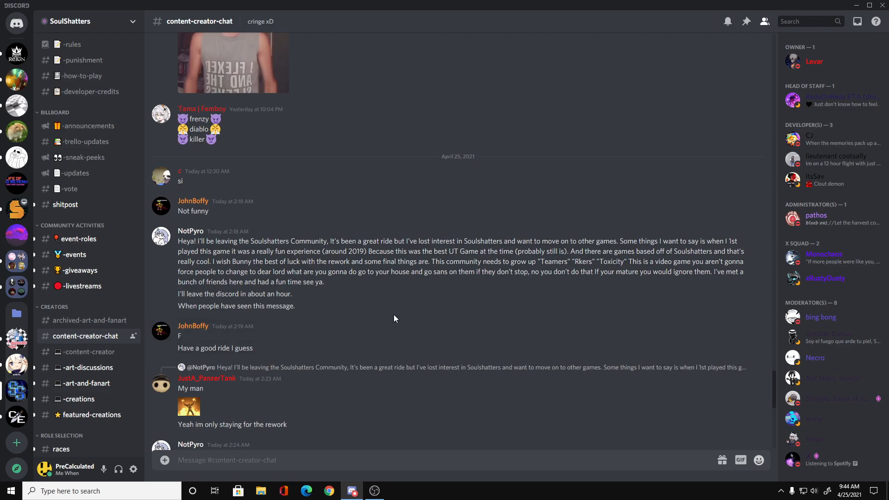
mouse_move(396, 319)
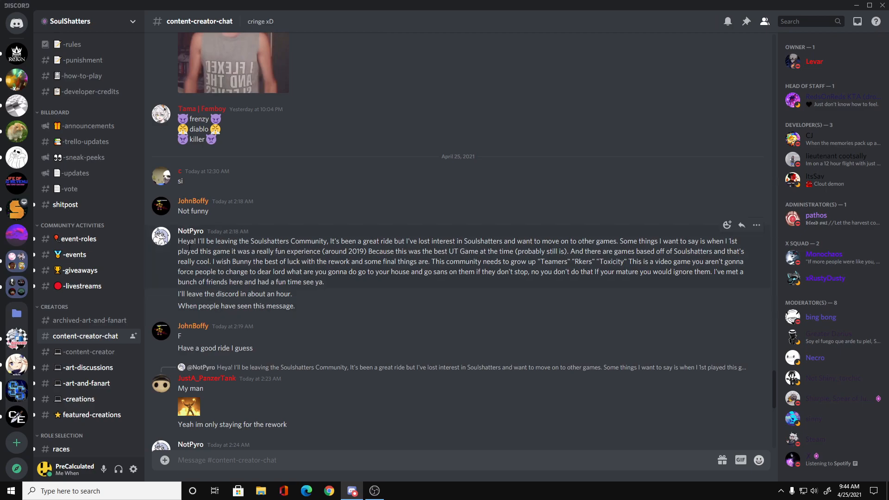
scroll(down, 3)
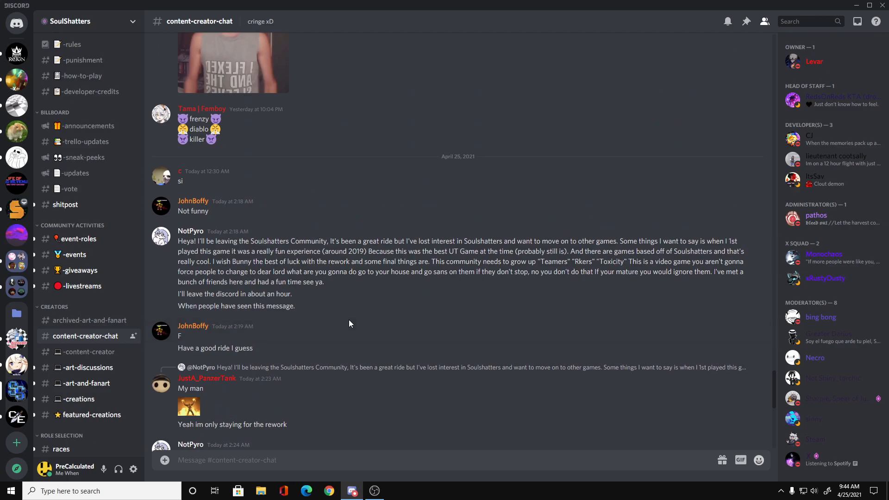
mouse_move(348, 321)
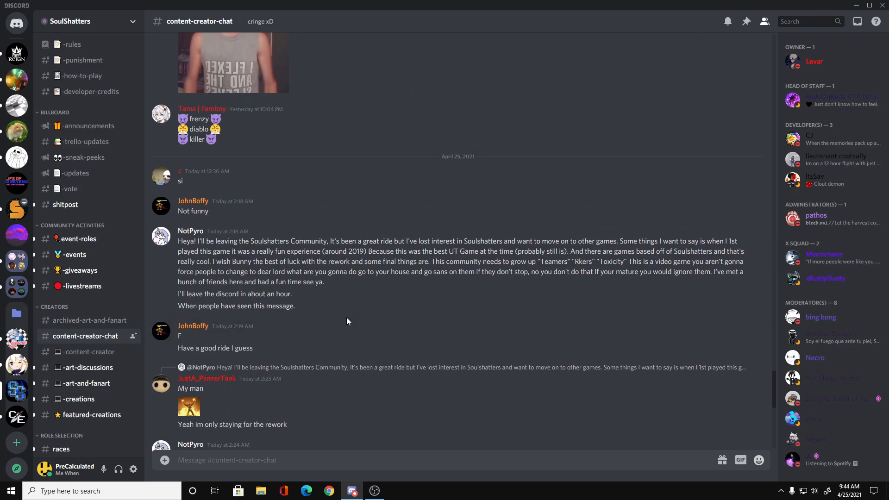